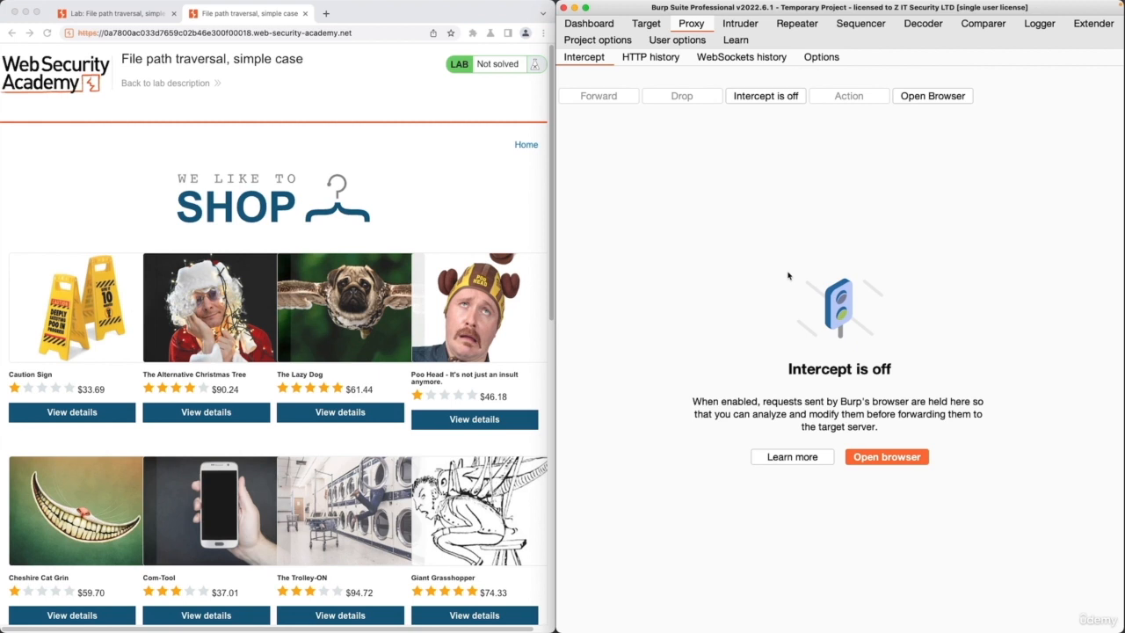
mouse_move(777, 111)
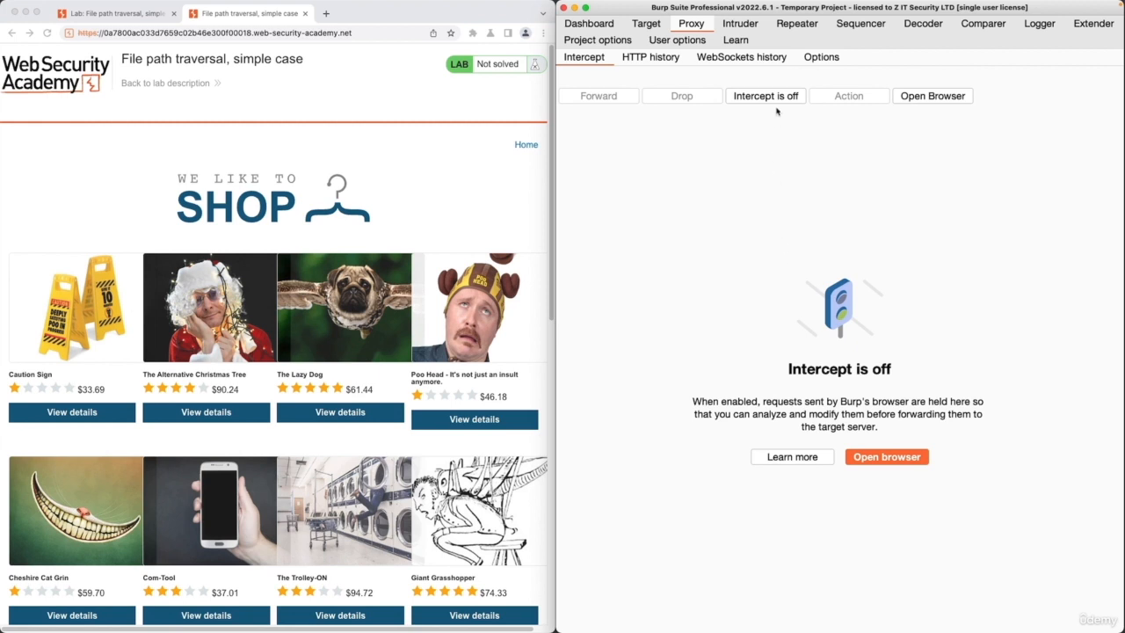
- Turn interception on, open The Lazy Dog product page, and forward its request
left_click(764, 96)
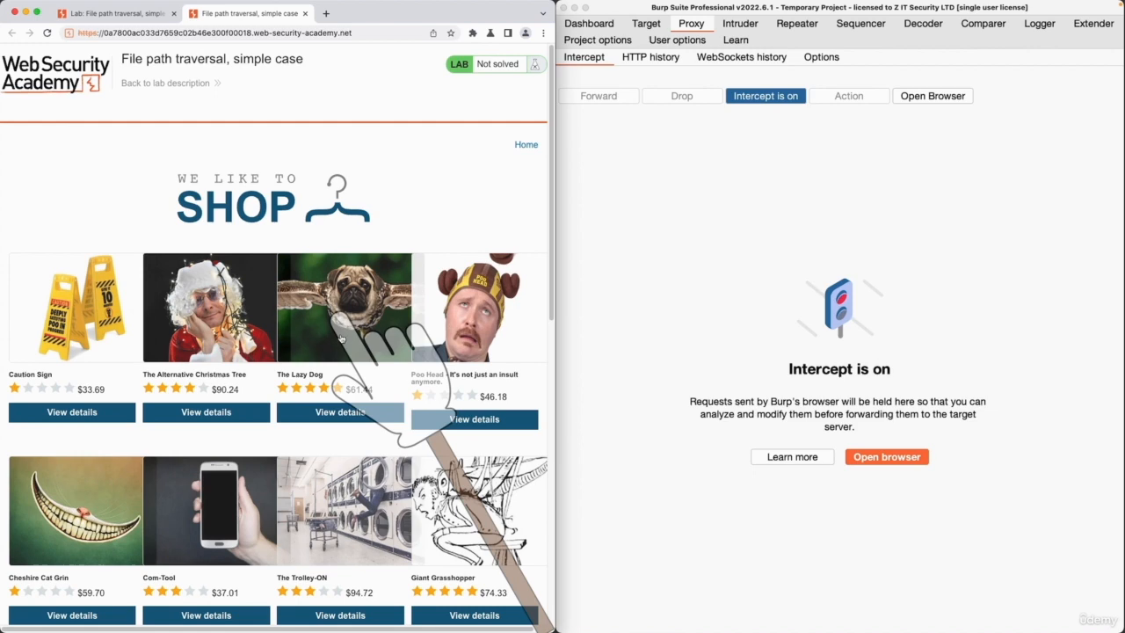
left_click(340, 411)
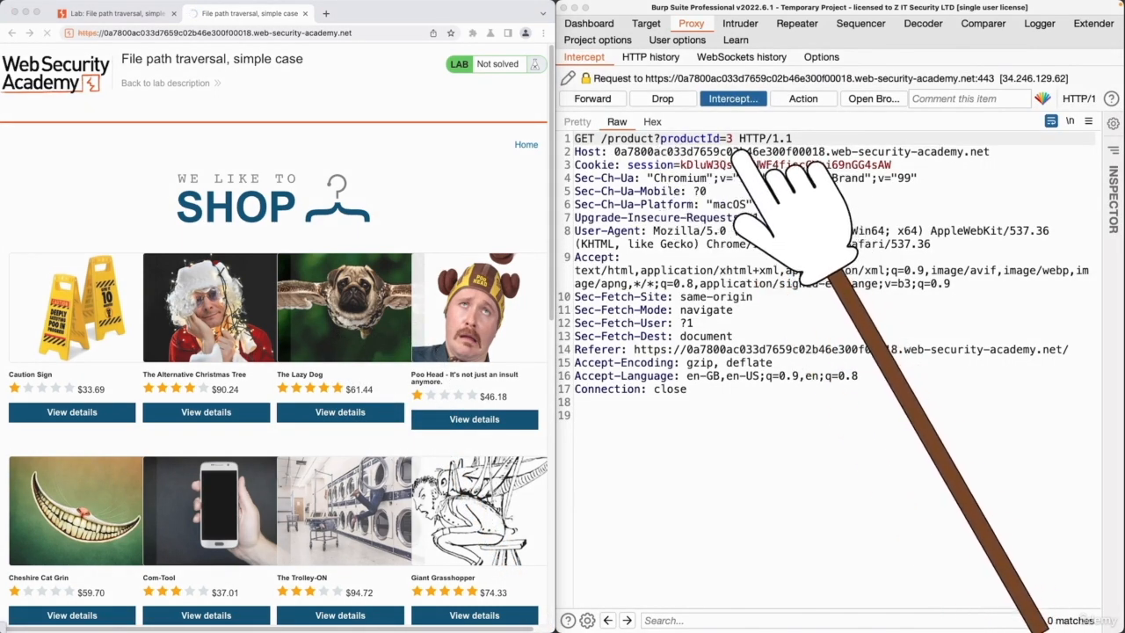
left_click(591, 97)
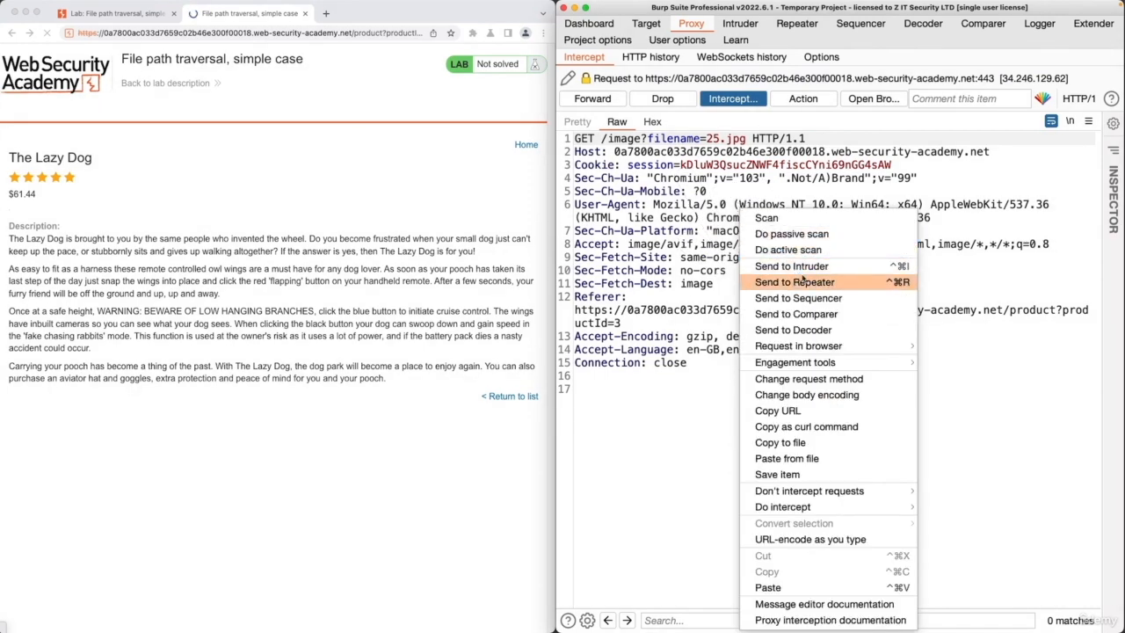
- Send the image request to Repeater and send it with filename /etc/passwd
left_click(794, 282)
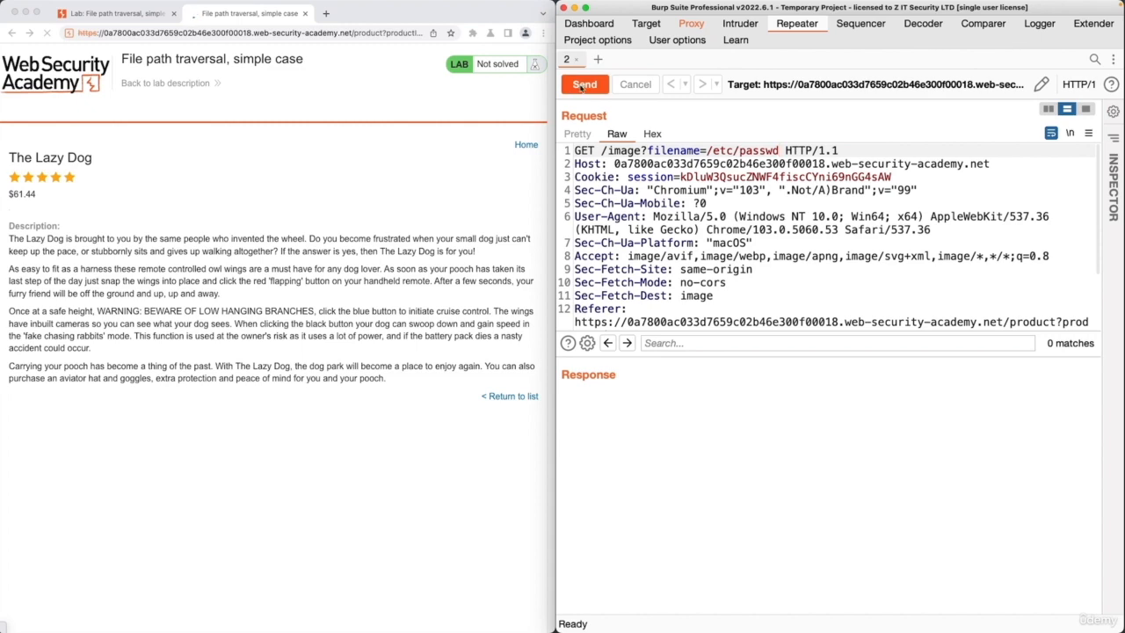
left_click(584, 85)
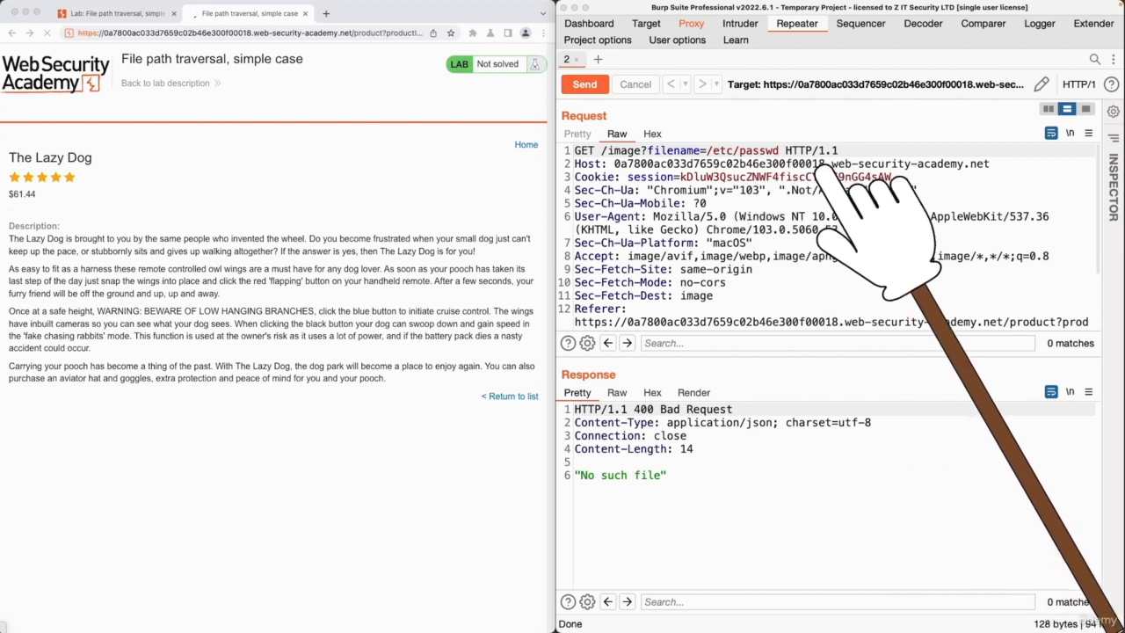
mouse_move(870, 228)
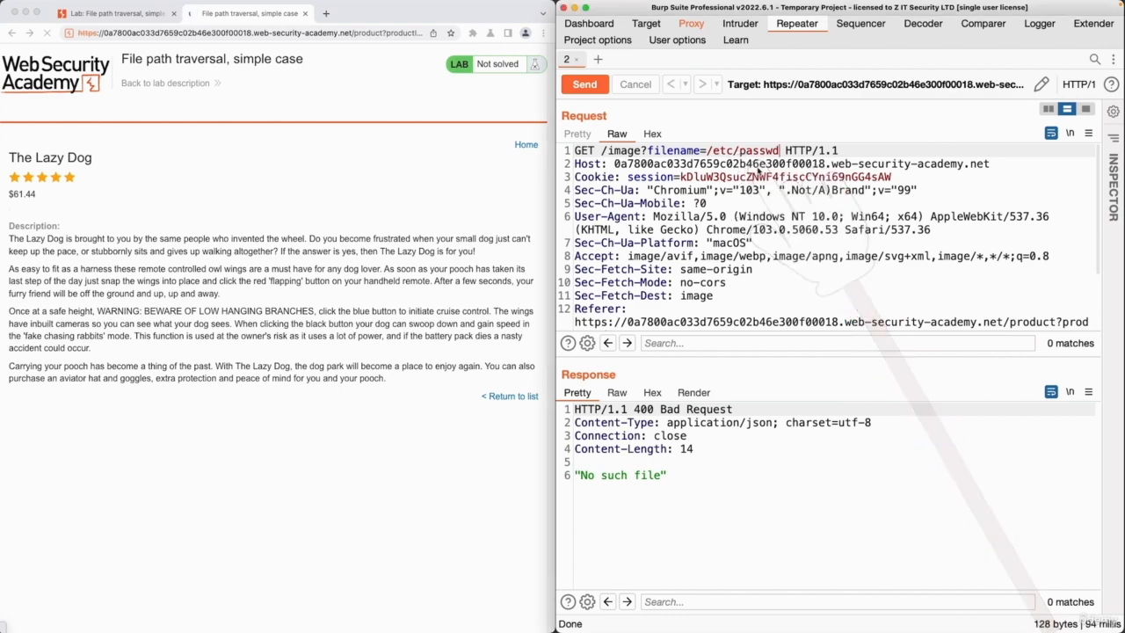
- Turn interception off and open the Caution Sign image on its own
left_click(691, 23)
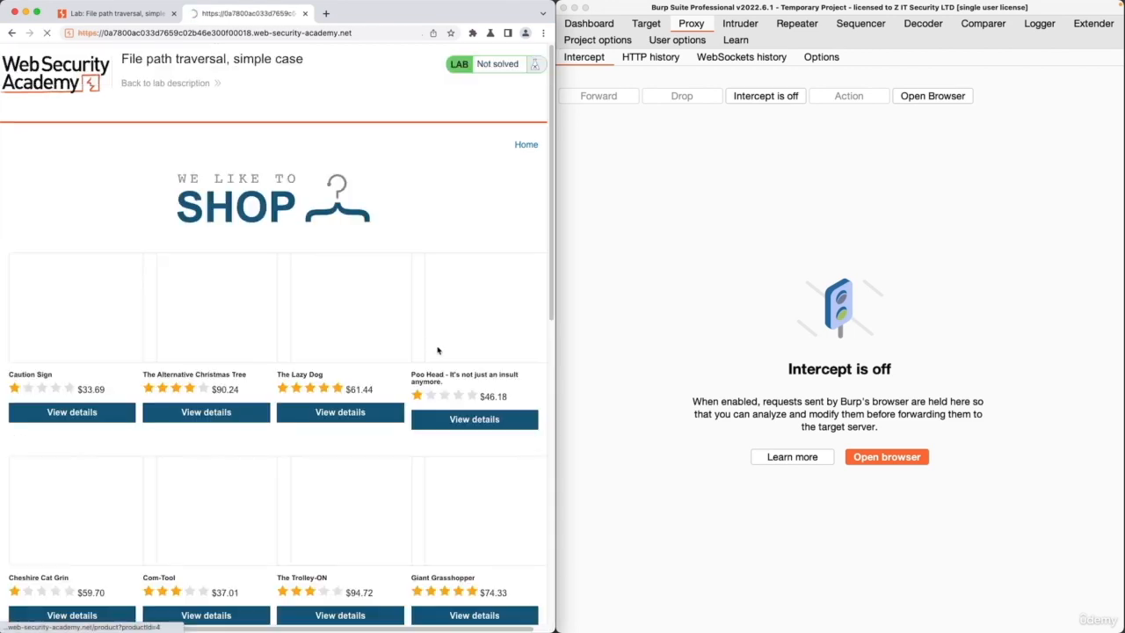
left_click(71, 411)
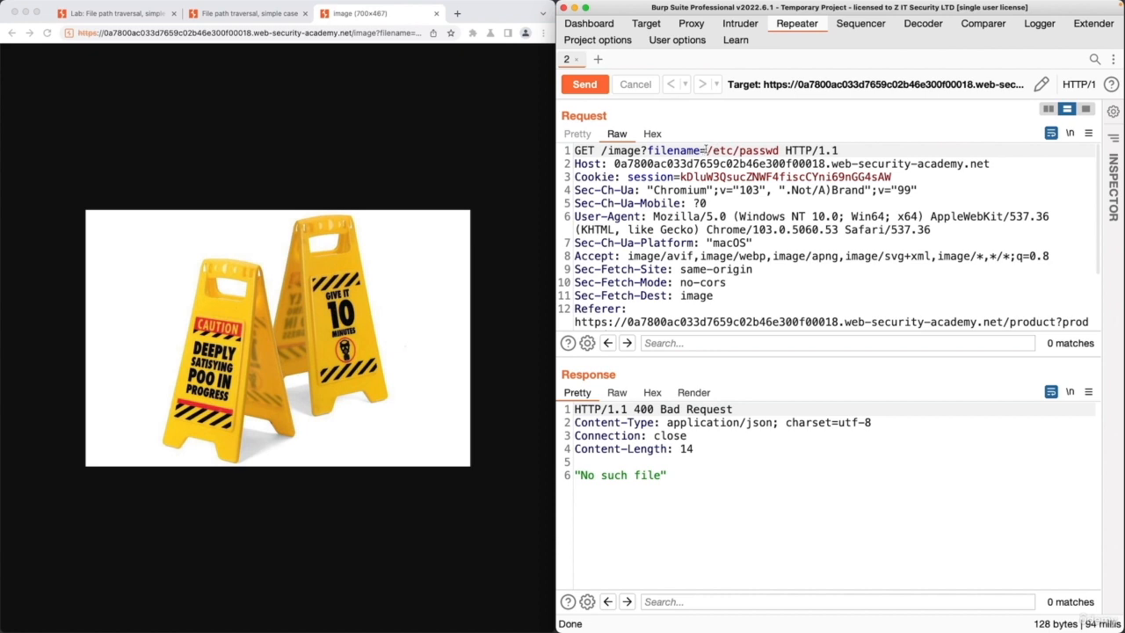
- Send filename=36.jpg and show the response as a rendered image
type("36")
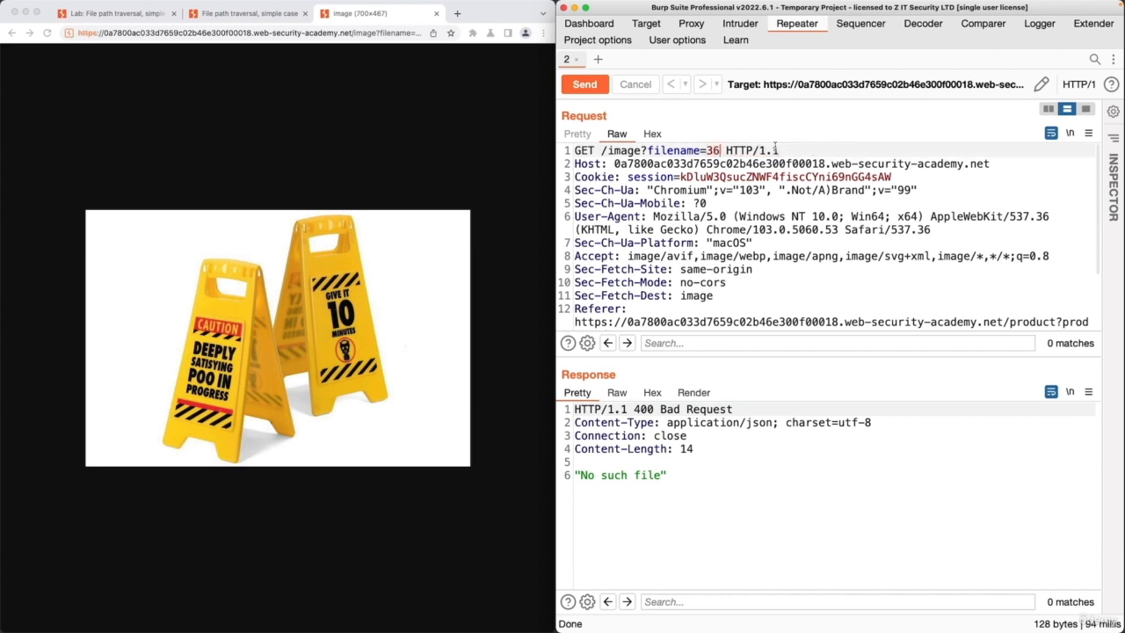
type(".")
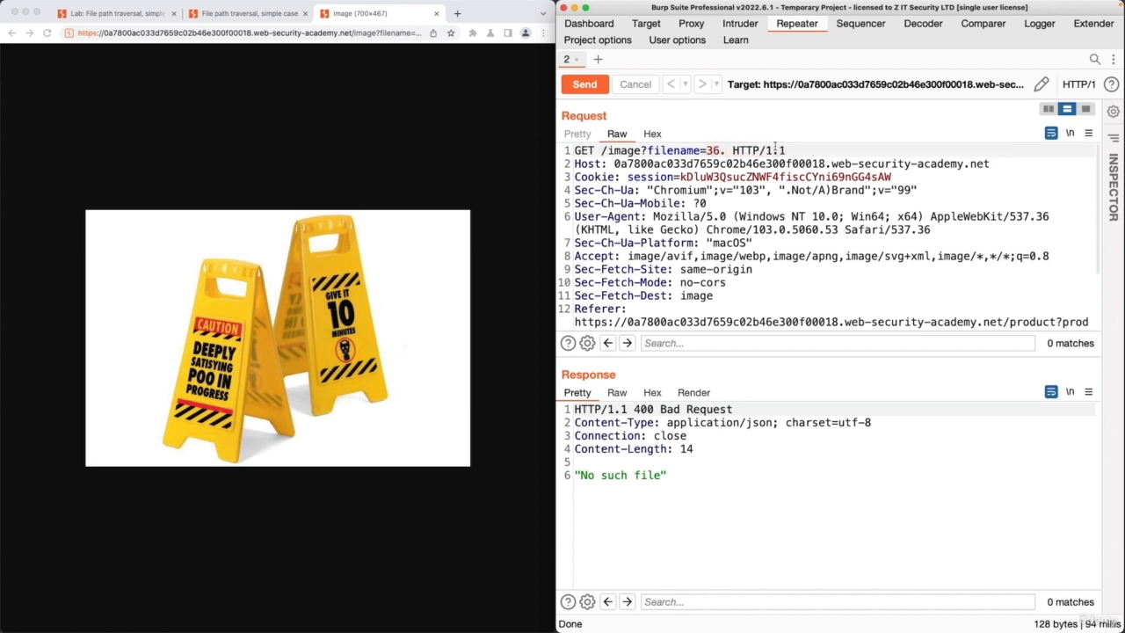
type("jpg")
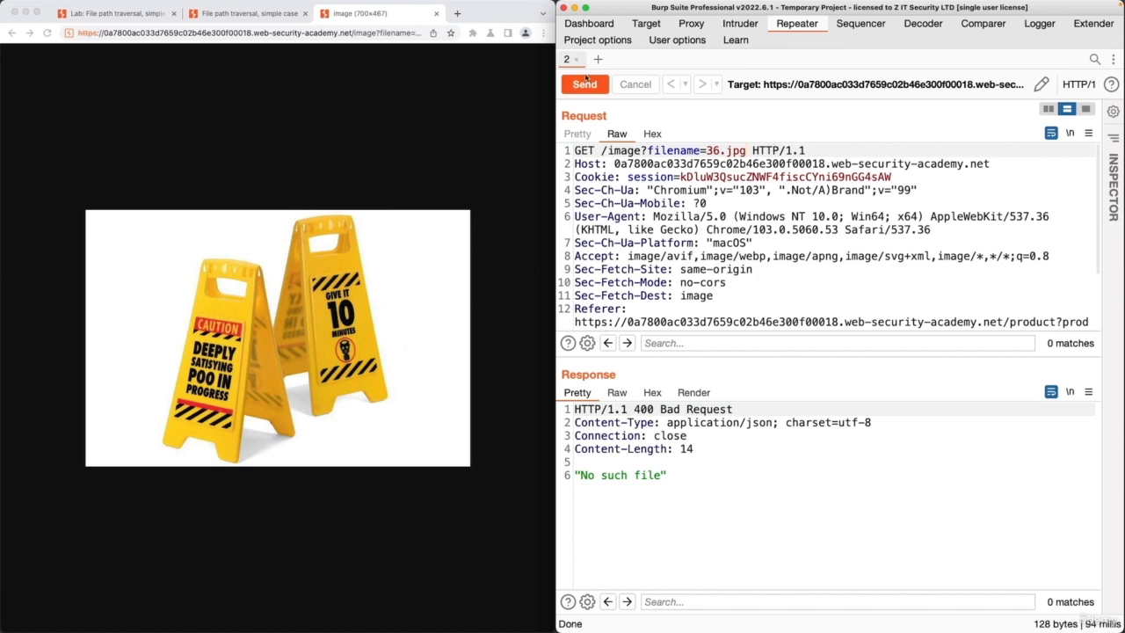
left_click(584, 85)
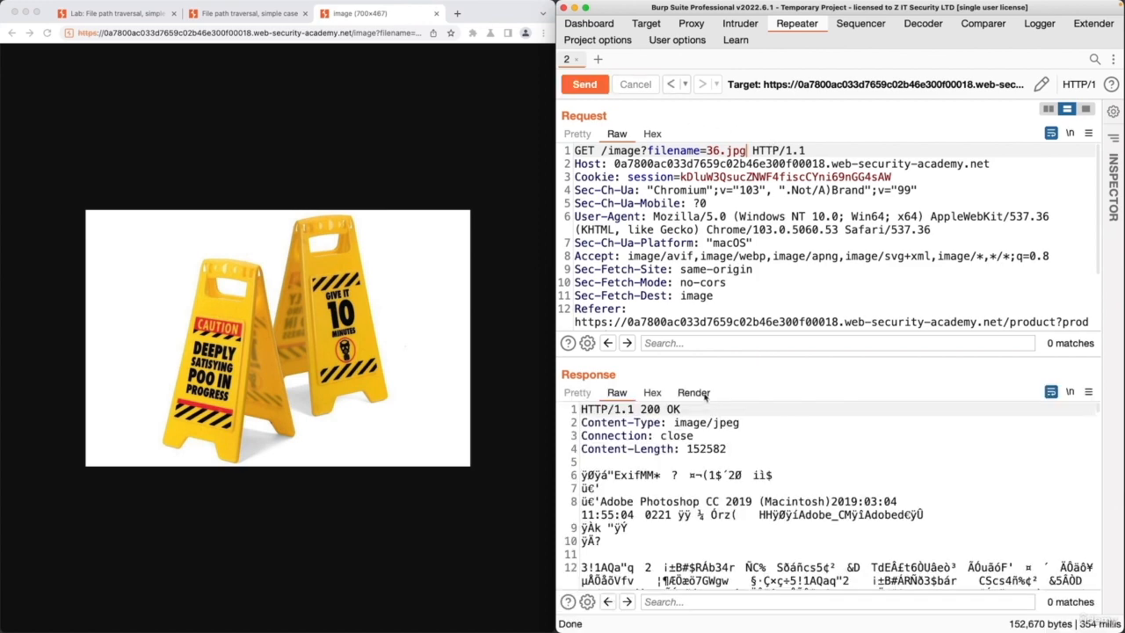
left_click(693, 392)
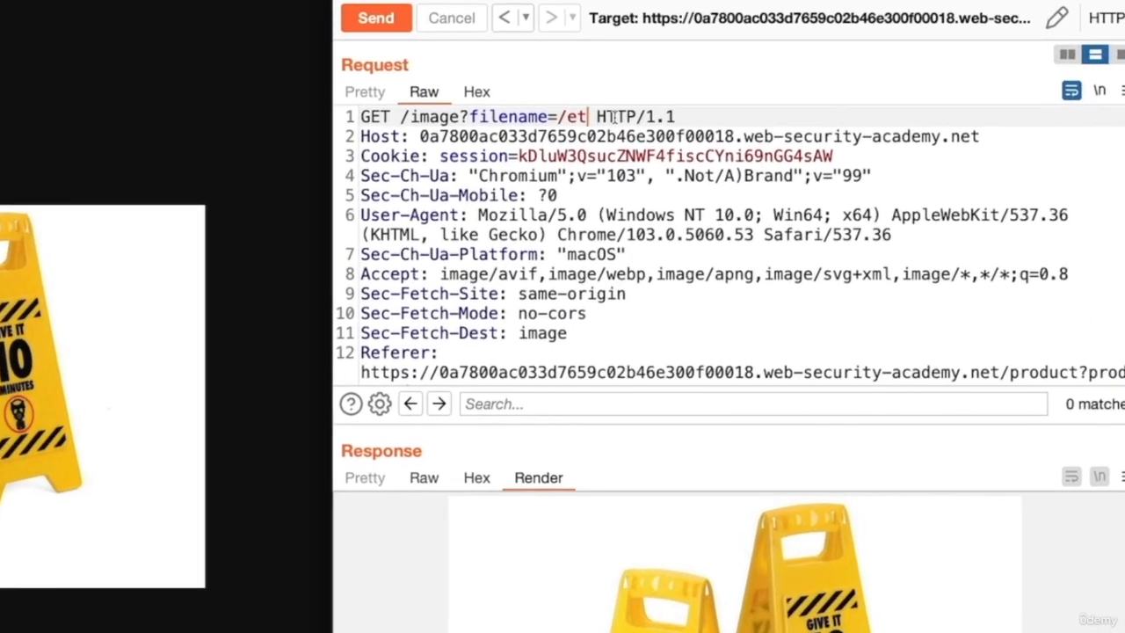
- Retype the Repeater filename value as ../etc/passwd
type("c/passwd")
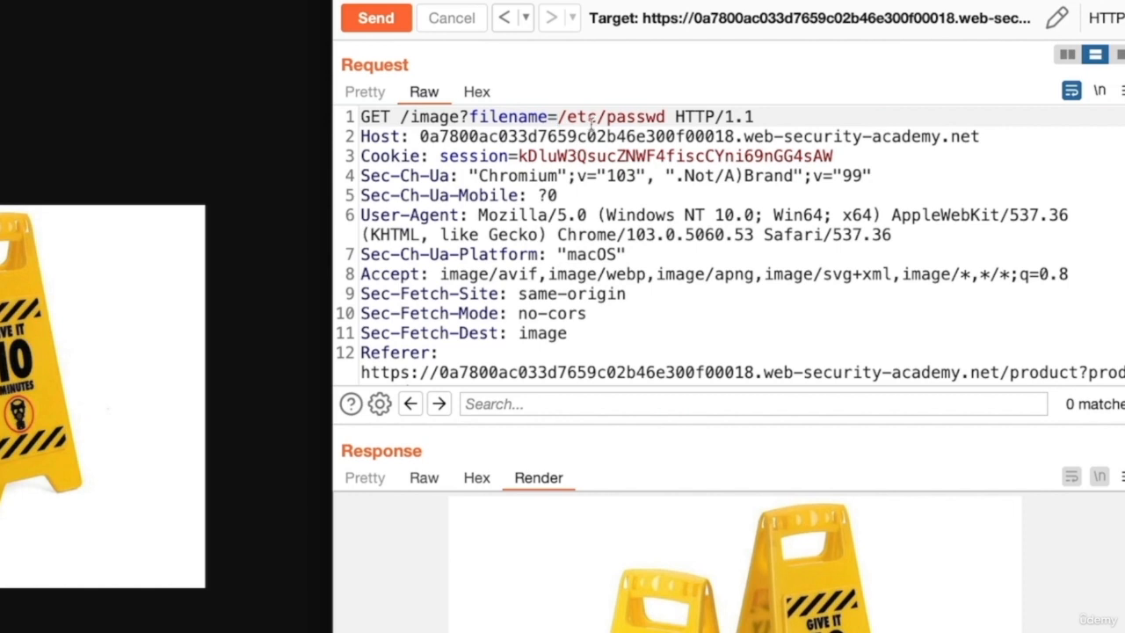
type("../")
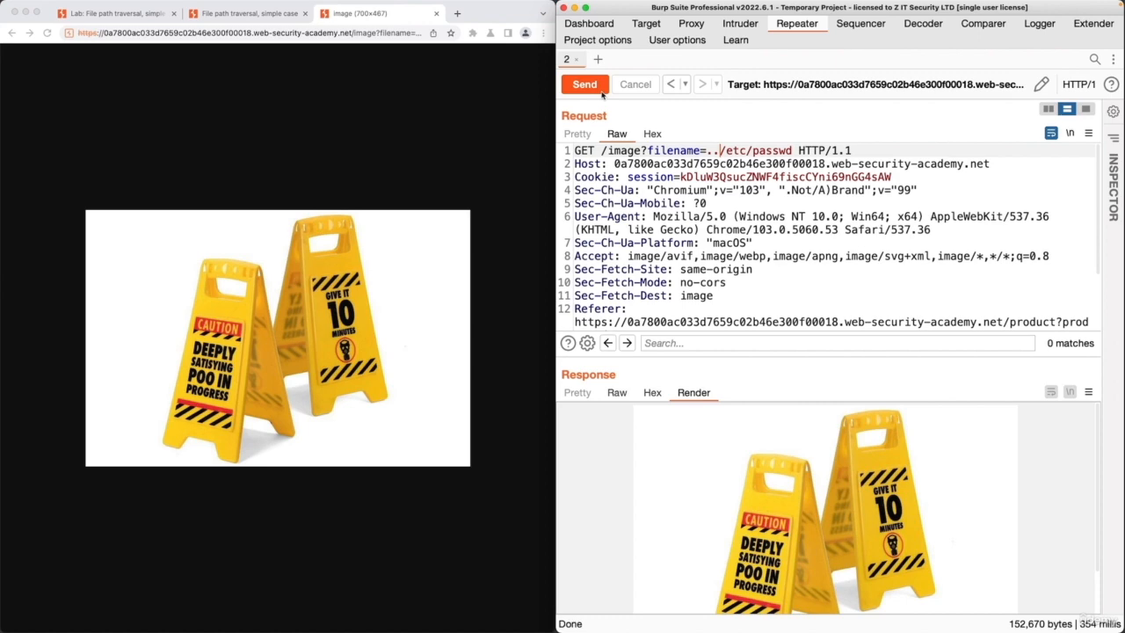
- Send ../etc/passwd, then extend the filename to ../../../etc/passwd and send again
left_click(583, 84)
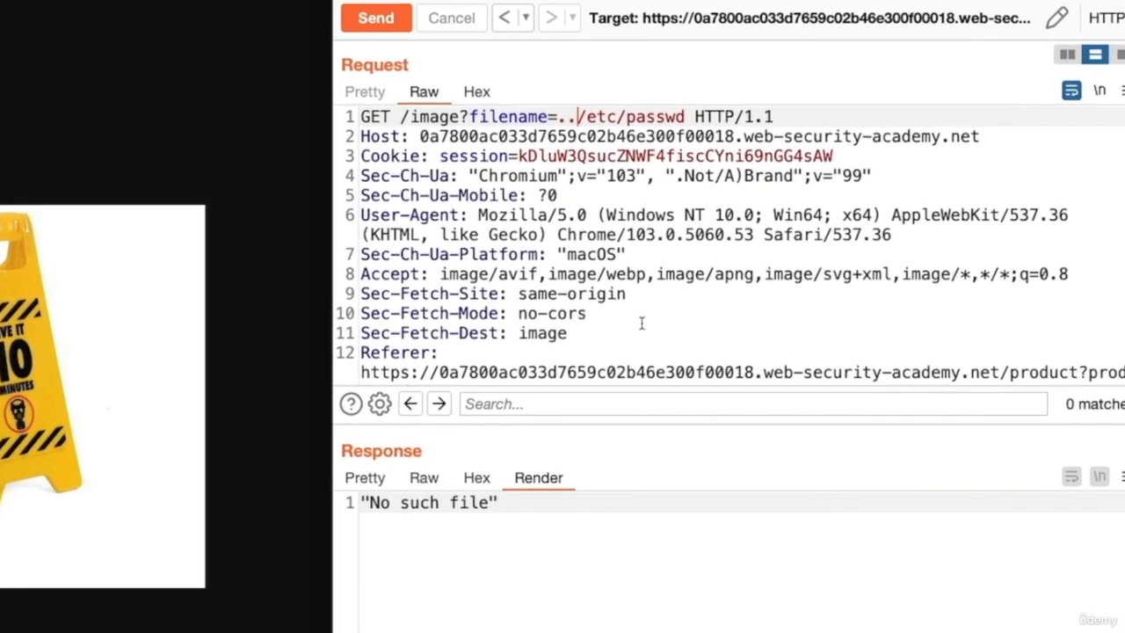
type("../../")
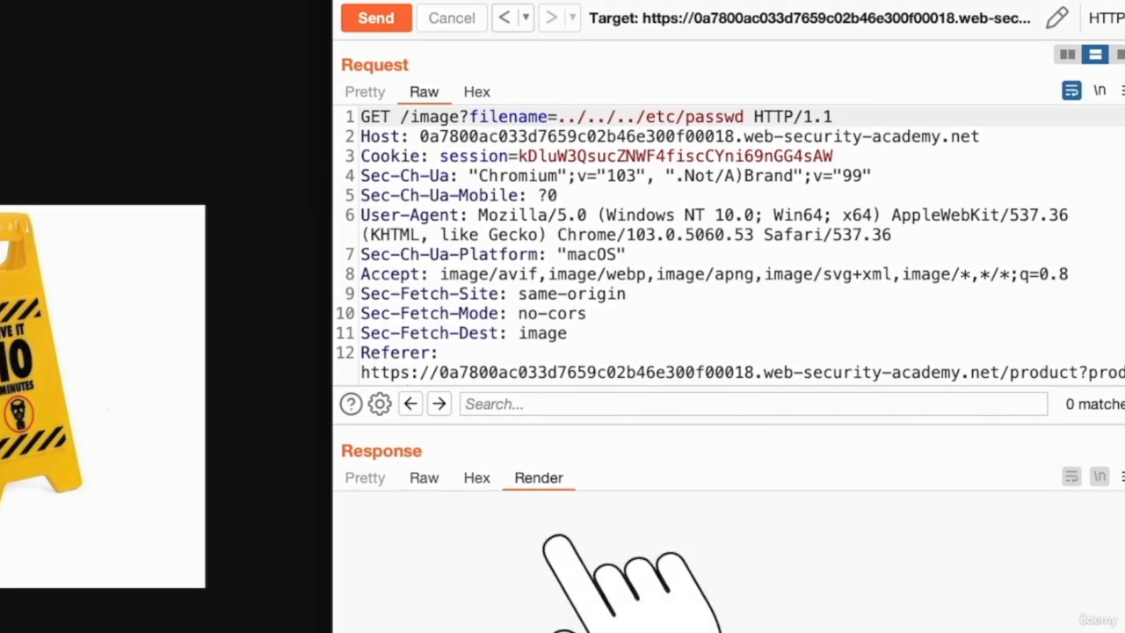
left_click(424, 478)
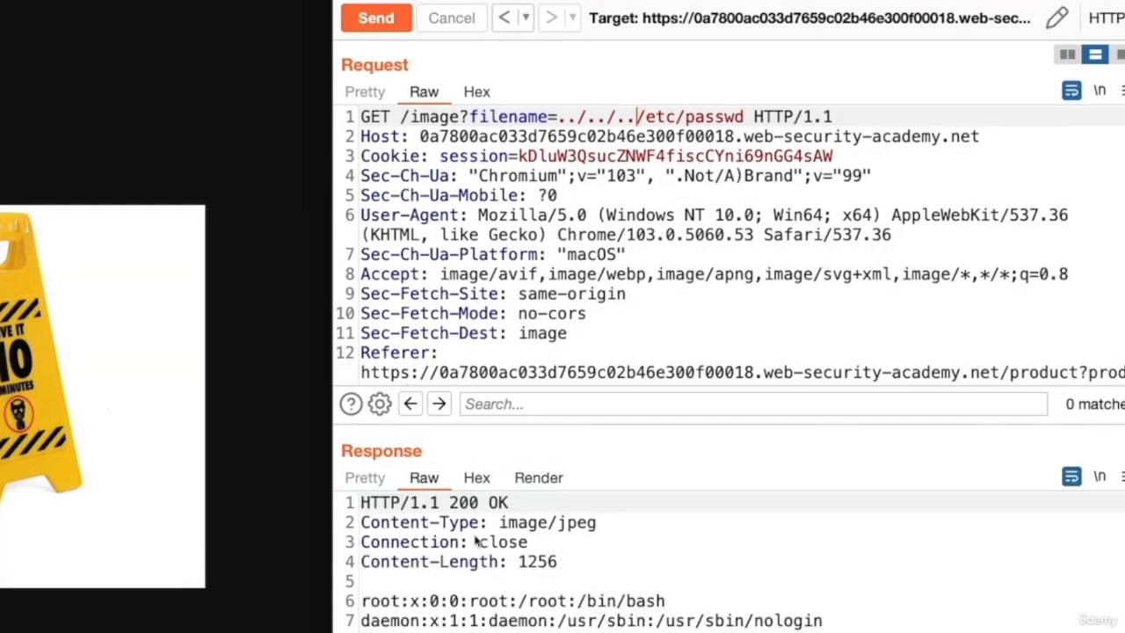